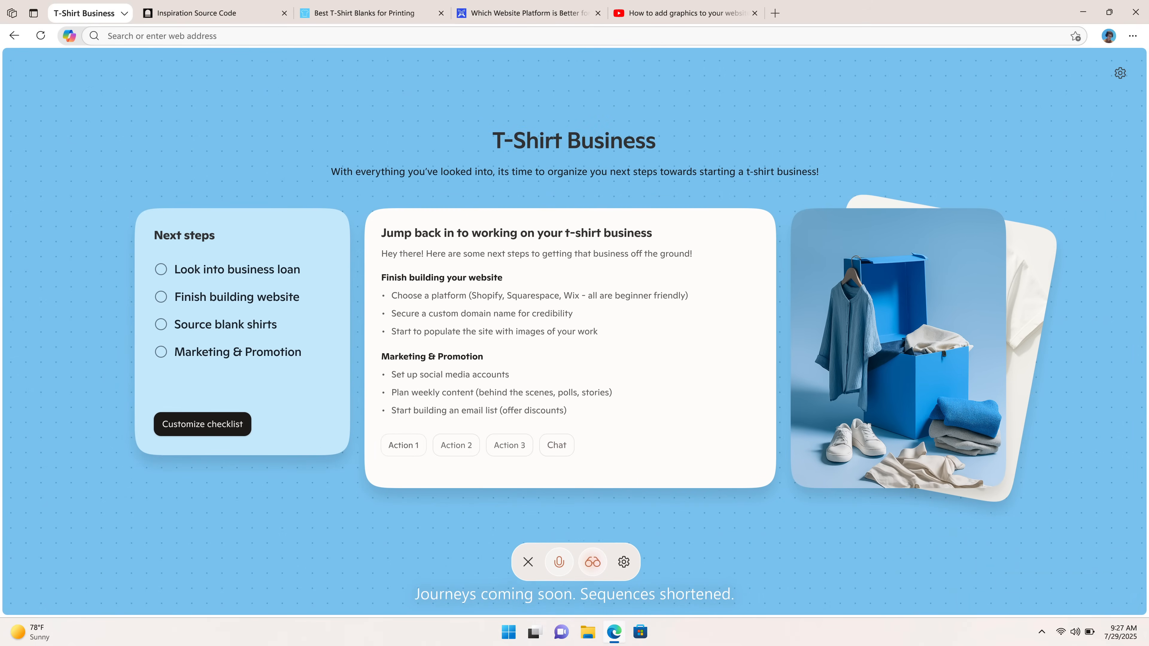
Ask Copilot over the cookie page: 'Can you skip the life story and get to the recipe? And give it to me'.
{"action": "left_click", "coordinate": [681, 13]}
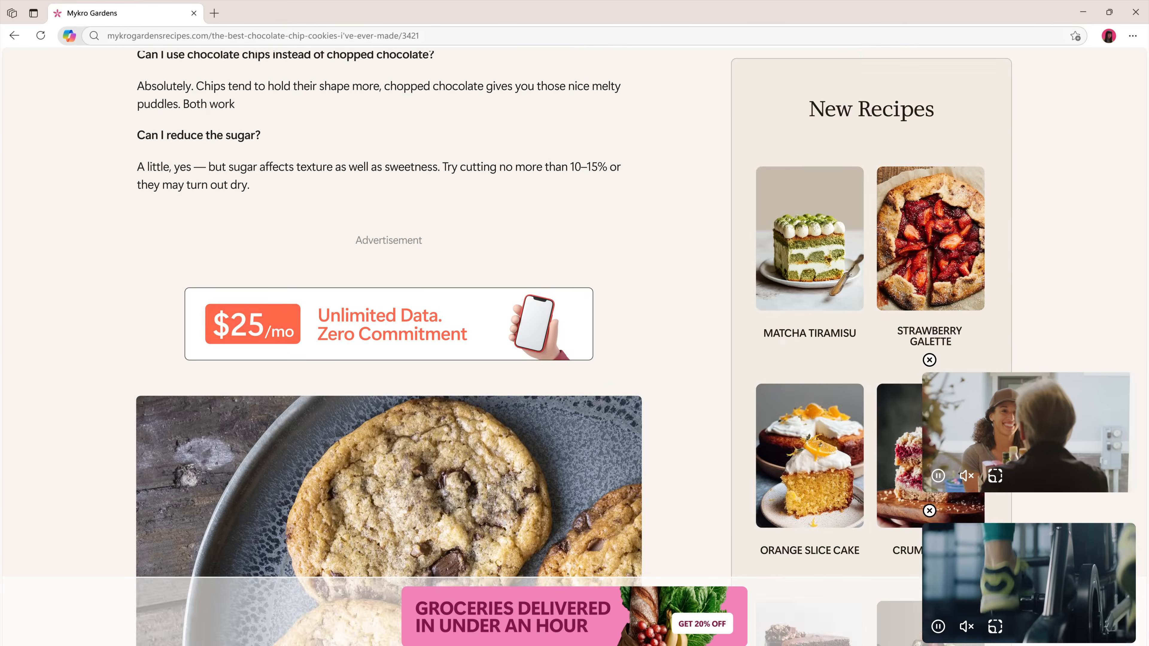
{"action": "left_click", "coordinate": [68, 36]}
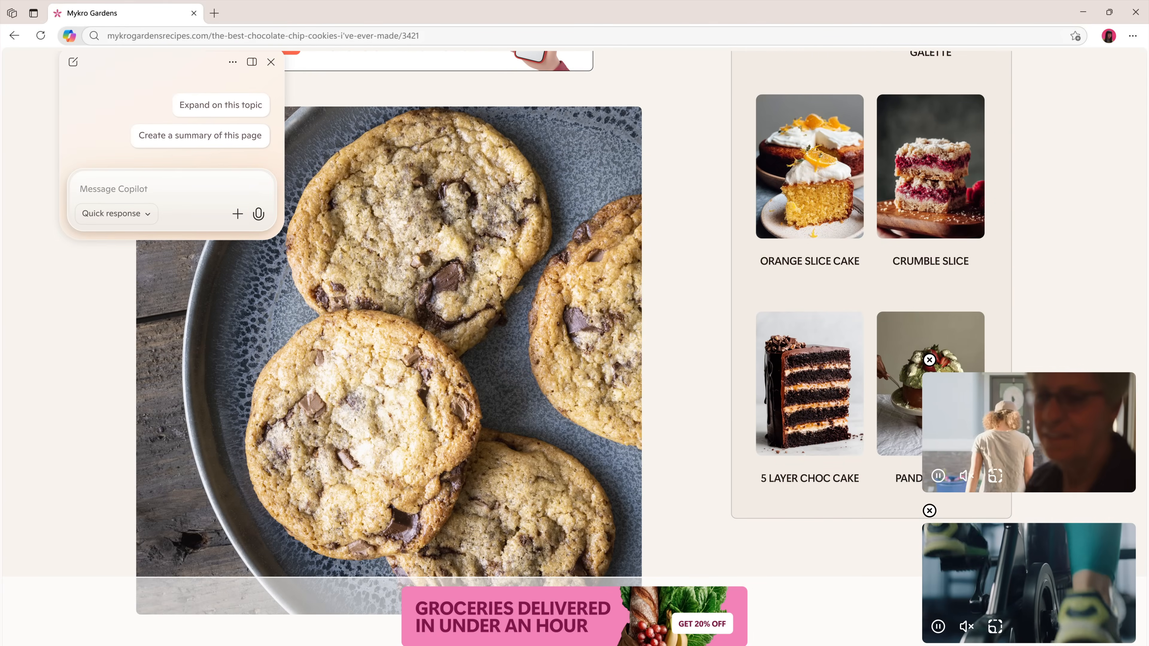
{"action": "type", "text": "Can you skip the life story and get to the recipe? And give it to me"}
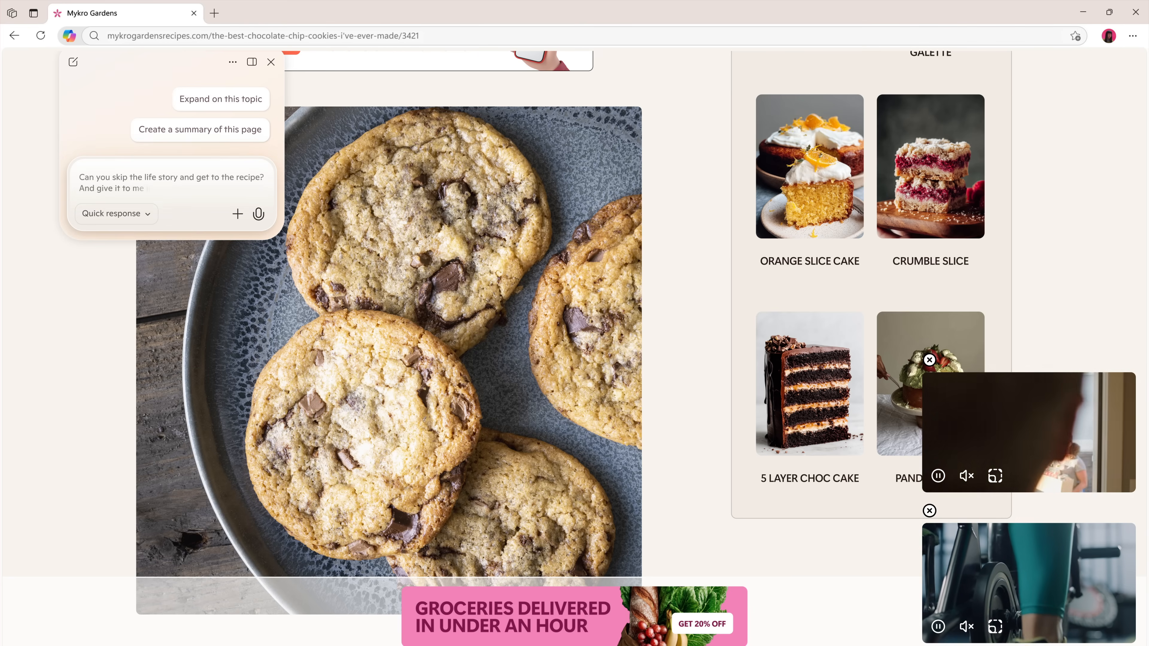